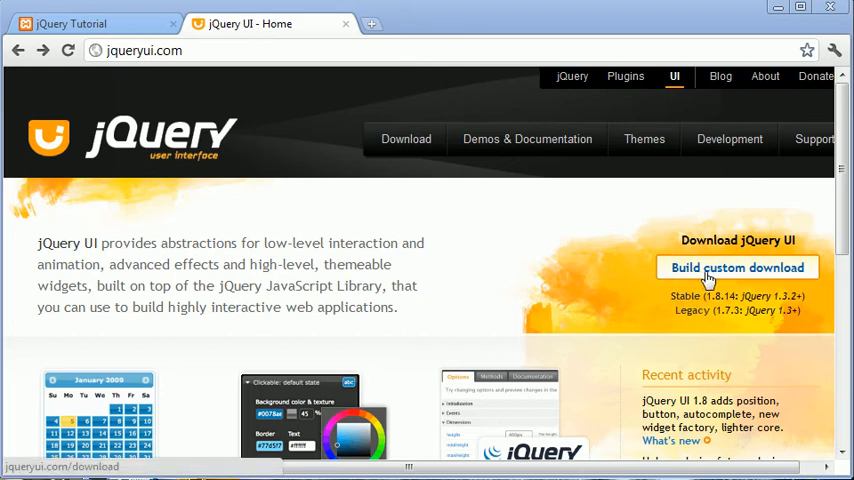
pyautogui.moveTo(730, 278)
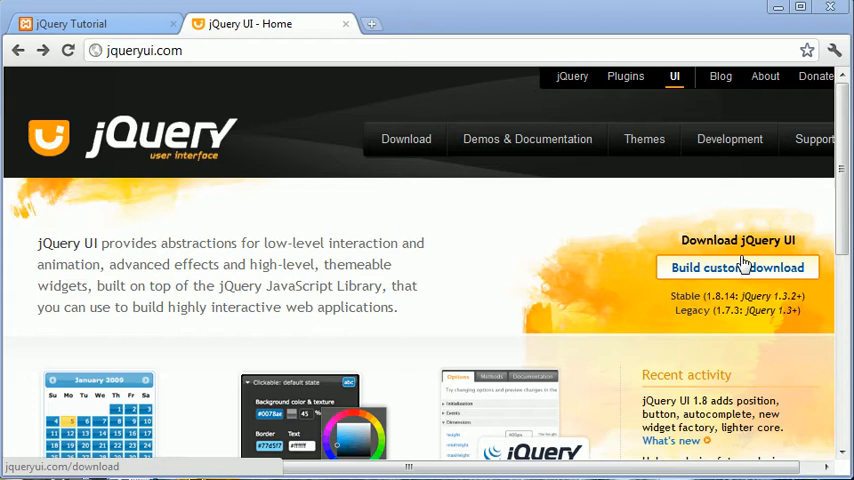
pyautogui.moveTo(804, 250)
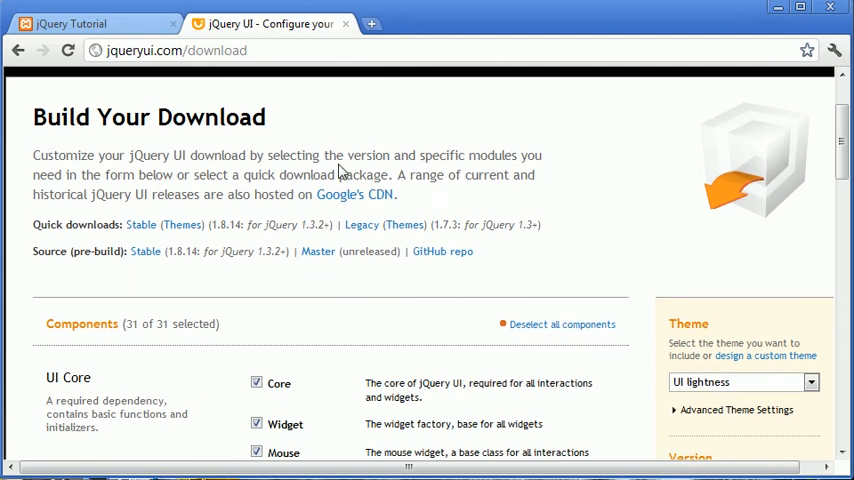
pyautogui.moveTo(816, 140)
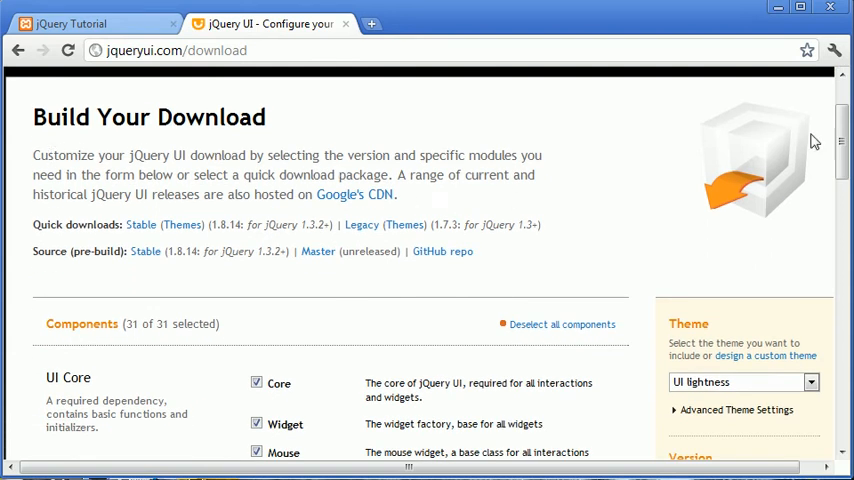
# Step: Keep all 31 components and UI lightness, choose the stable 1.8.14 release and download it
pyautogui.scroll(-3)
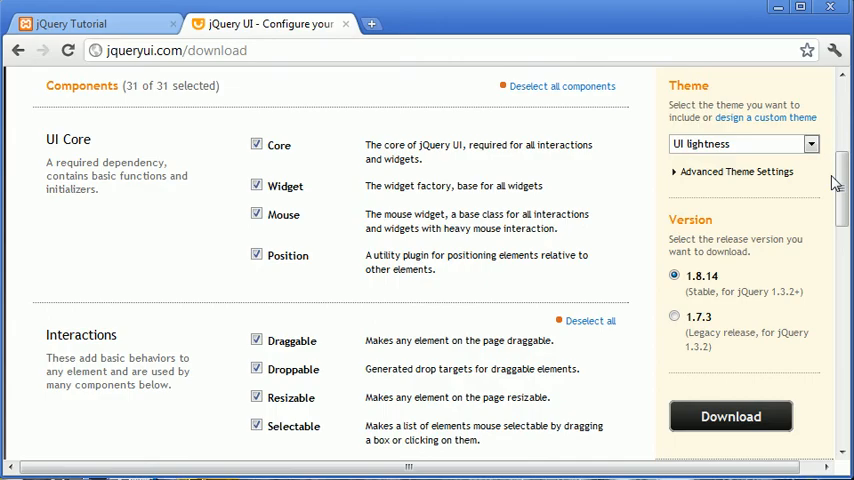
pyautogui.scroll(-3)
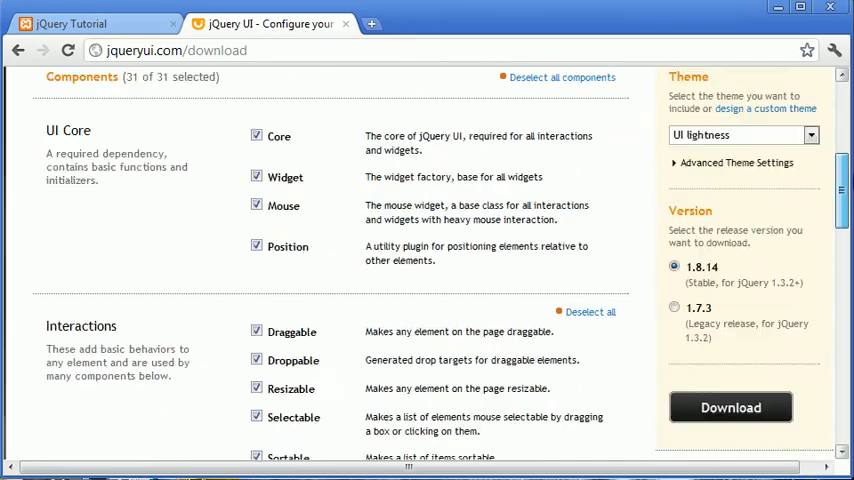
pyautogui.scroll(-3)
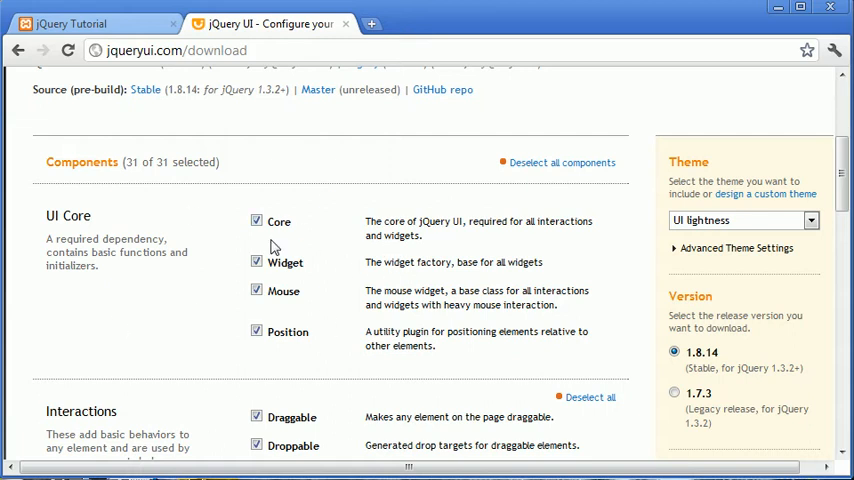
pyautogui.scroll(-3)
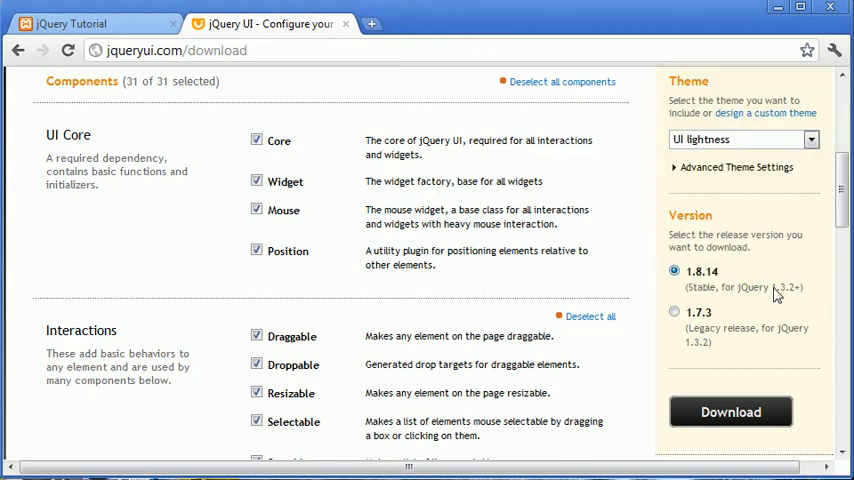
pyautogui.doubleClick(784, 288)
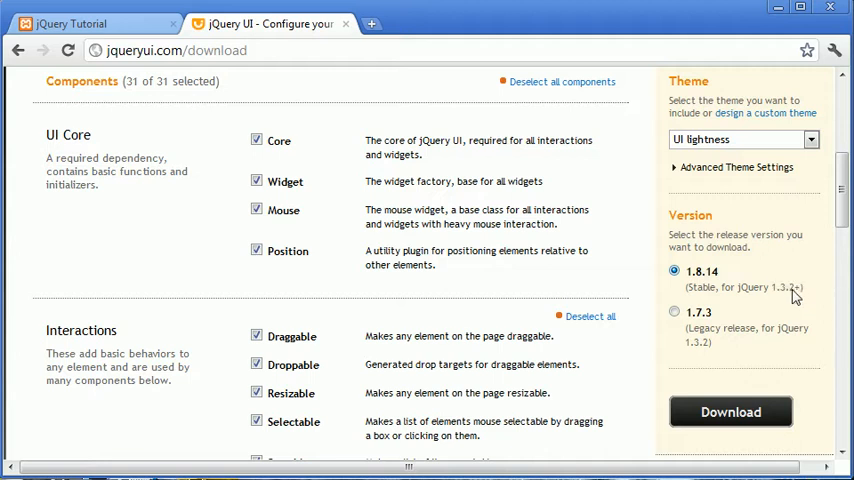
pyautogui.click(730, 412)
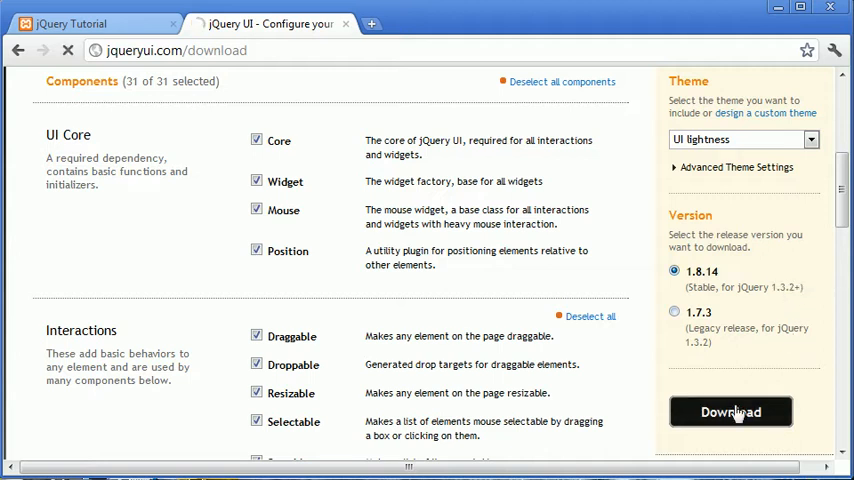
pyautogui.click(730, 412)
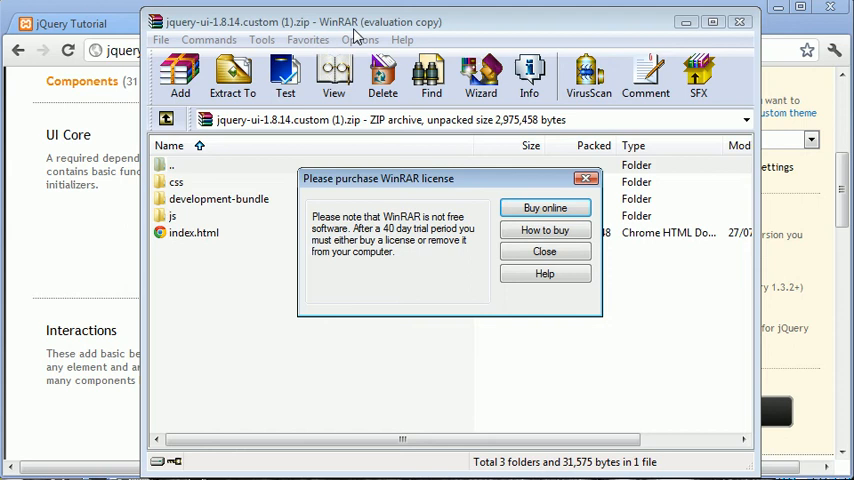
# Step: Dismiss WinRAR's license reminder and browse into the archive's js folder to the jQuery UI minified script
pyautogui.click(544, 252)
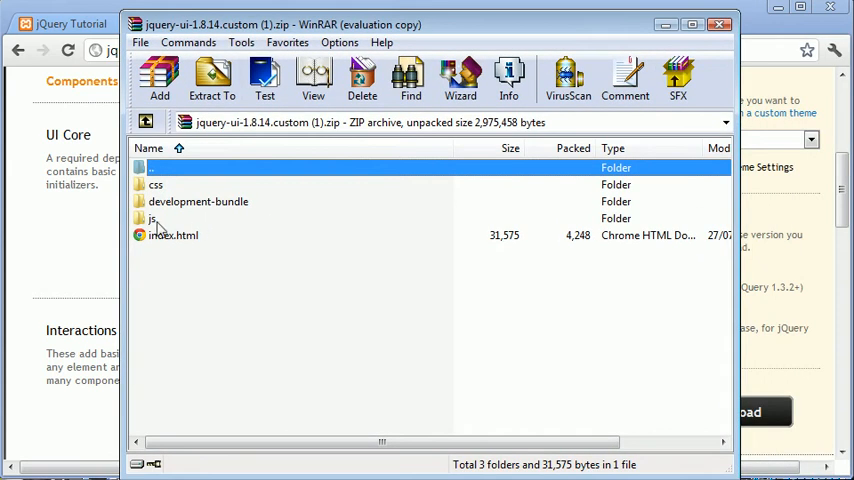
pyautogui.doubleClick(152, 218)
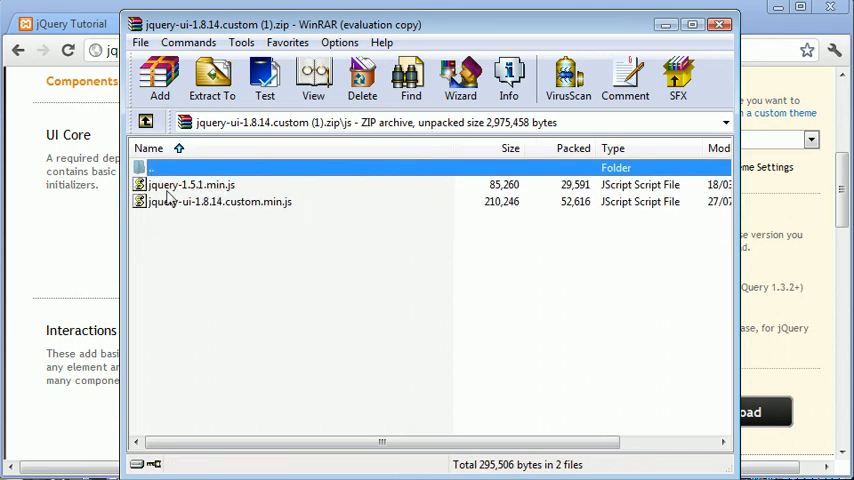
pyautogui.moveTo(208, 198)
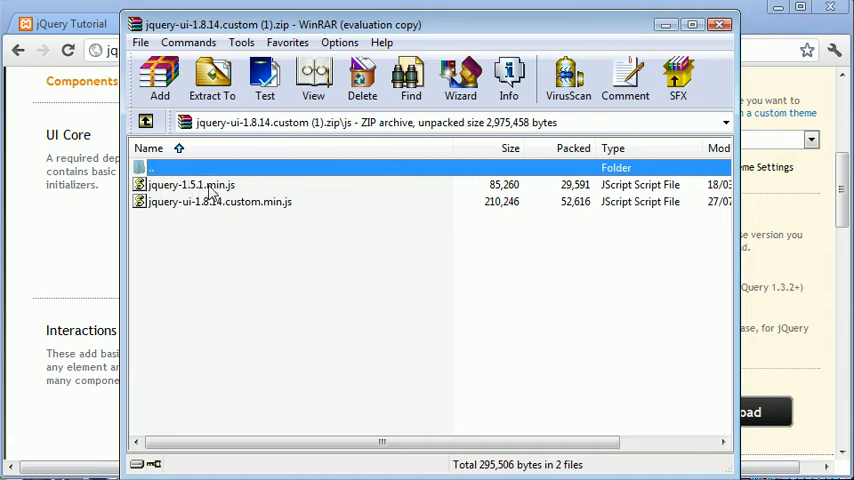
pyautogui.moveTo(204, 214)
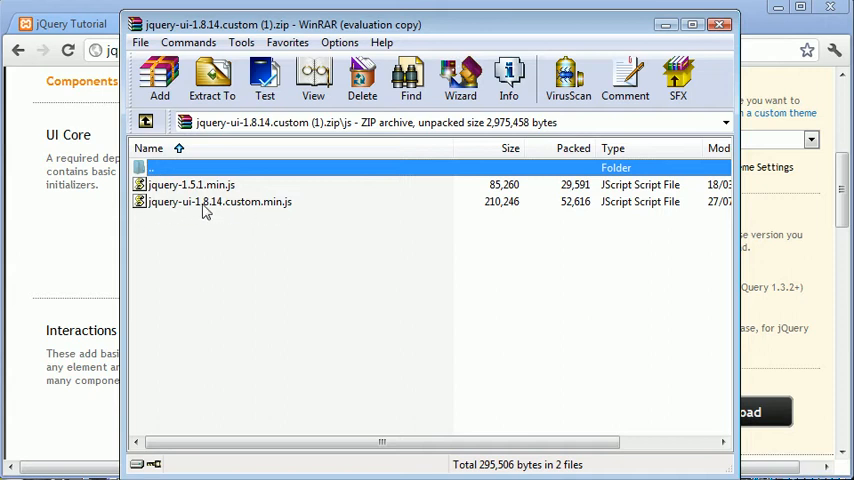
pyautogui.click(220, 200)
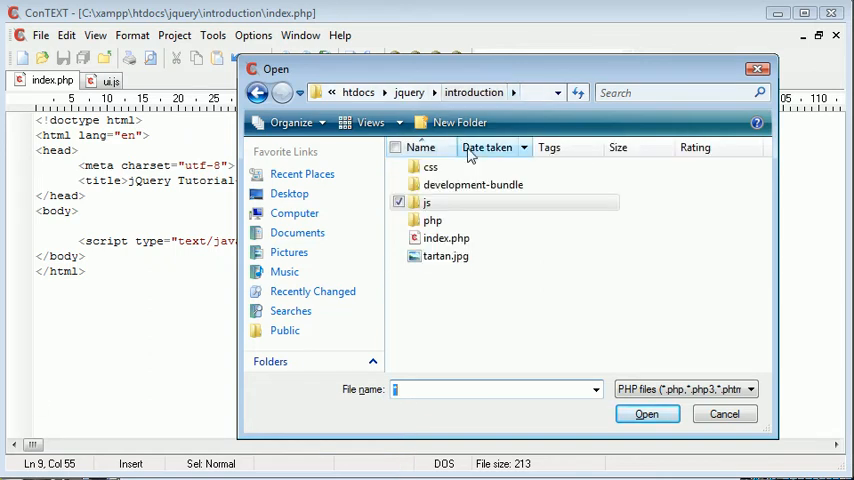
pyautogui.moveTo(428, 202)
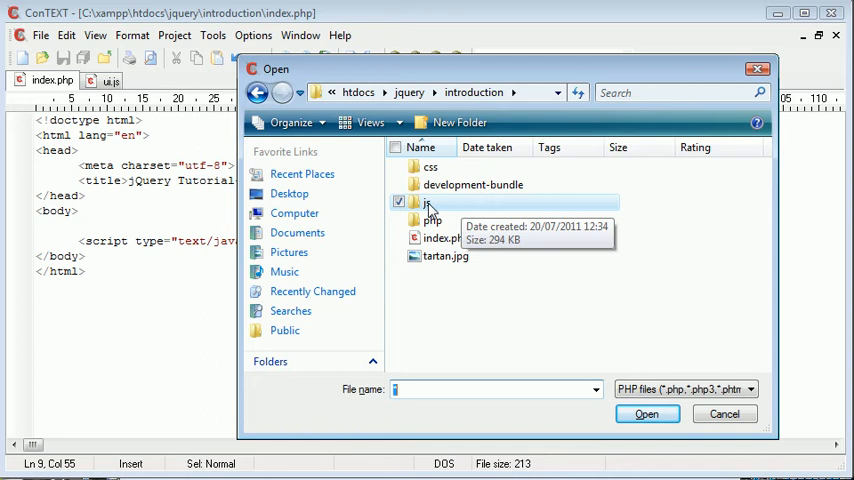
# Step: Browse into the project's js folder in ConTEXT's Open dialog, then bring WinRAR back to the front
pyautogui.doubleClick(432, 202)
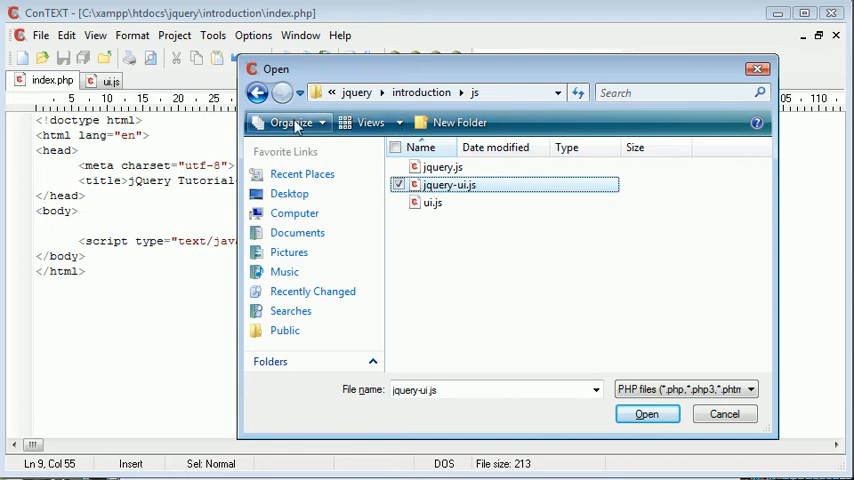
pyautogui.click(256, 92)
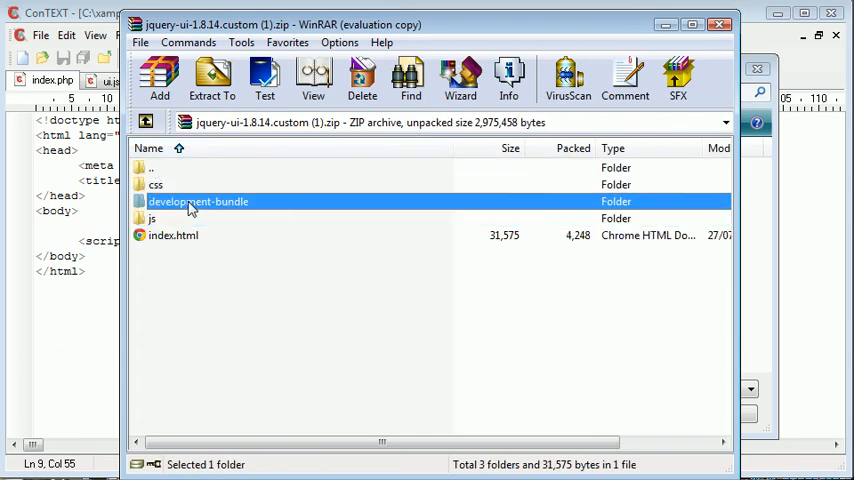
# Step: Browse into the archive's css folder and select the ui-lightness theme folder
pyautogui.doubleClick(198, 200)
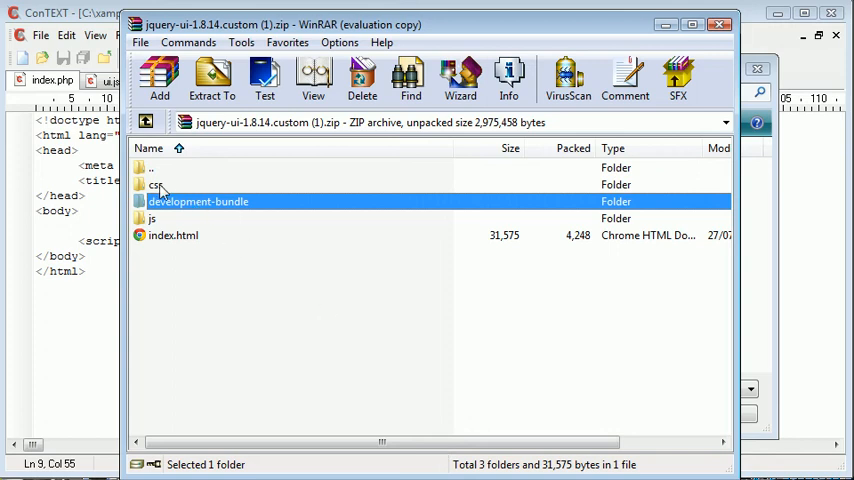
pyautogui.doubleClick(156, 184)
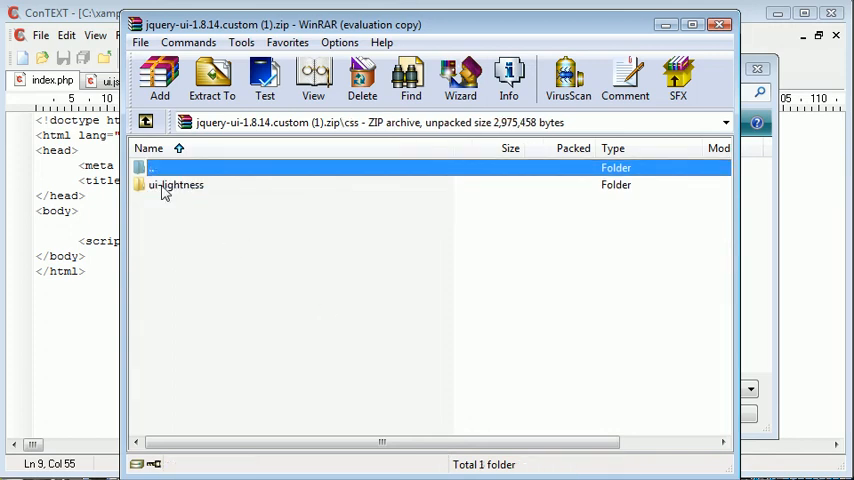
pyautogui.click(176, 184)
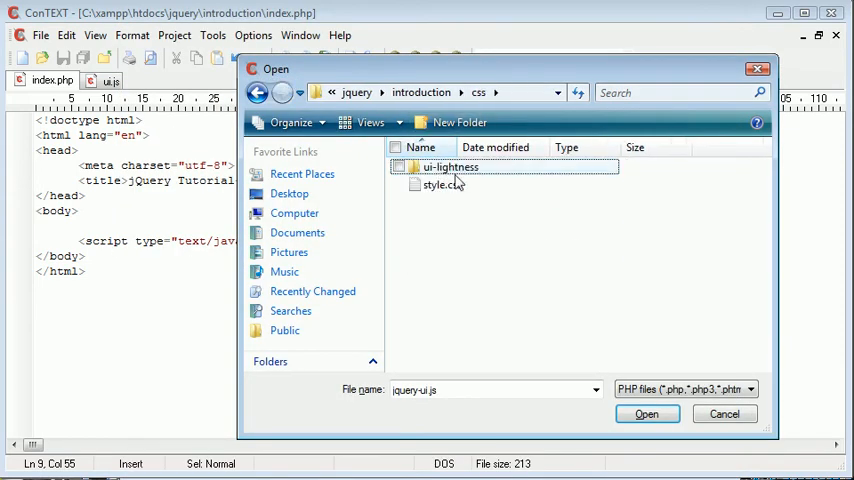
pyautogui.moveTo(448, 168)
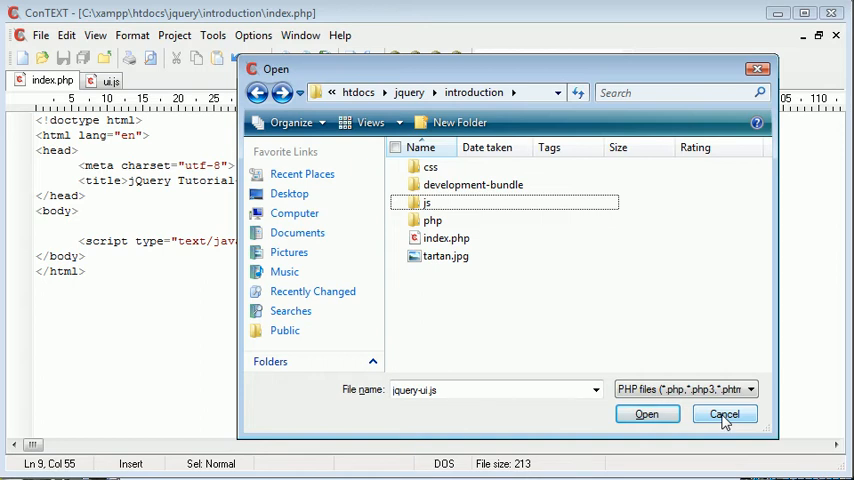
# Step: Cancel the Open dialog to return to index.php in the editor
pyautogui.click(724, 414)
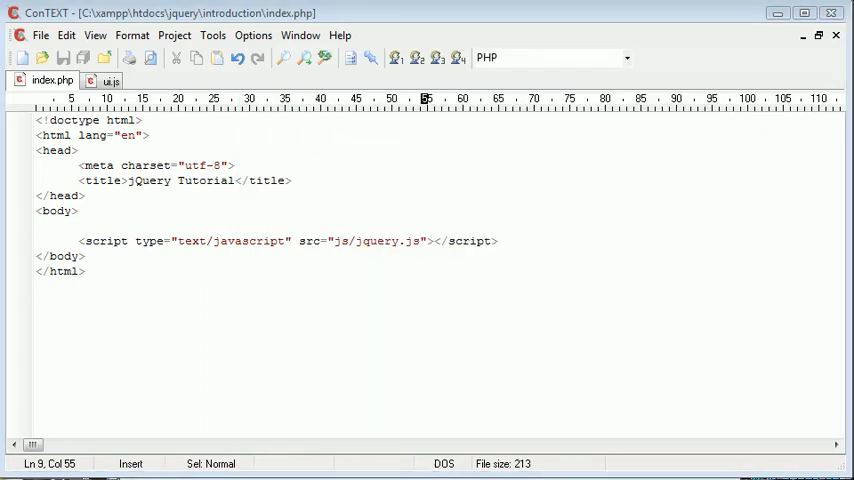
# Step: Add <script type="text/javascript" src="js/jquery-ui.js"></script> on a new line after the jQuery script
pyautogui.click(500, 240)
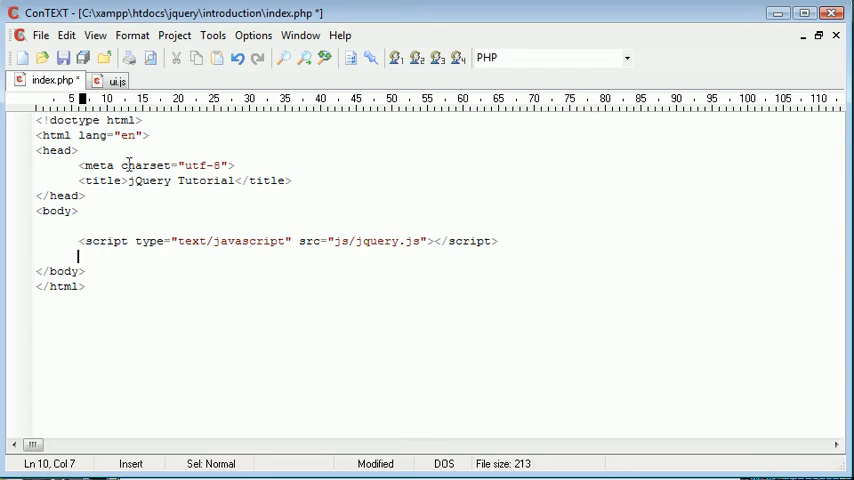
pyautogui.moveTo(264, 296)
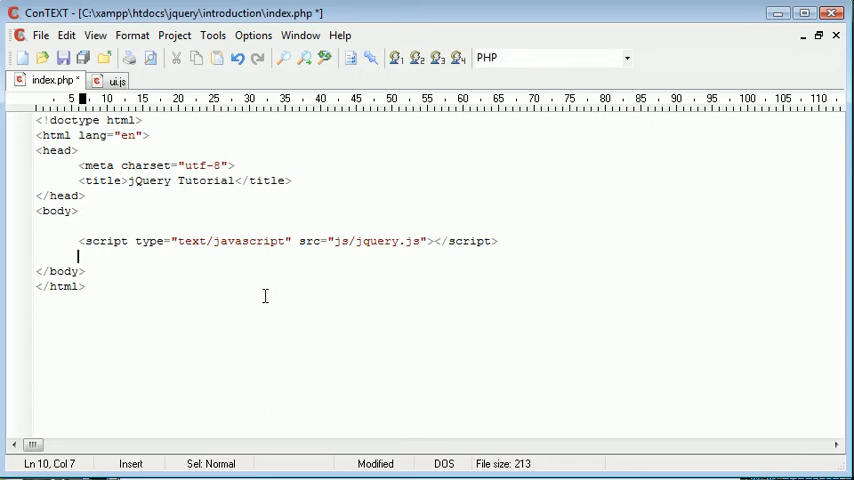
pyautogui.write('<script type=""></scrip')
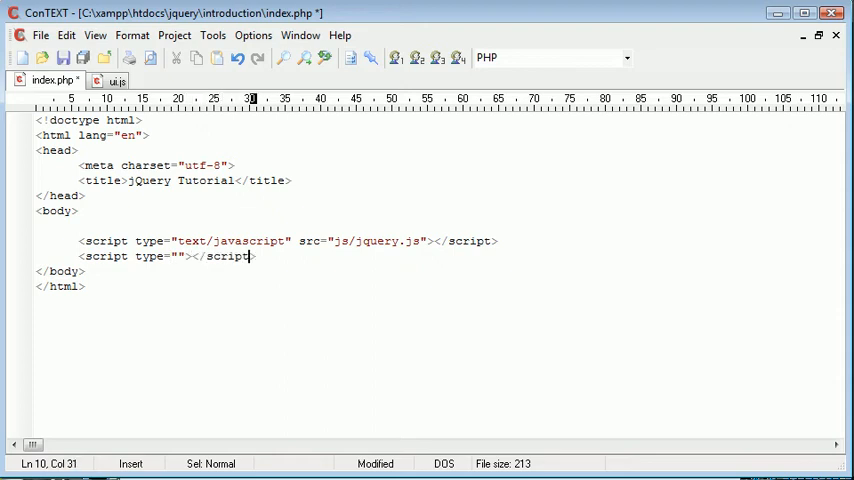
pyautogui.write('text')
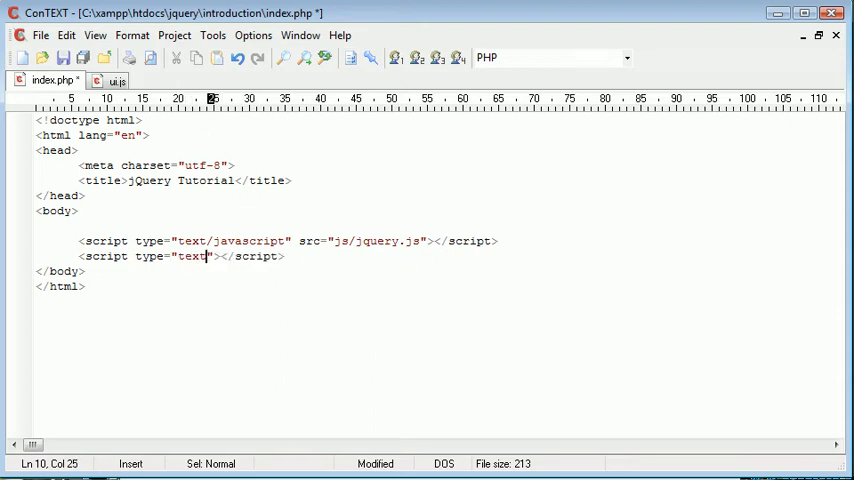
pyautogui.write('/javascript')
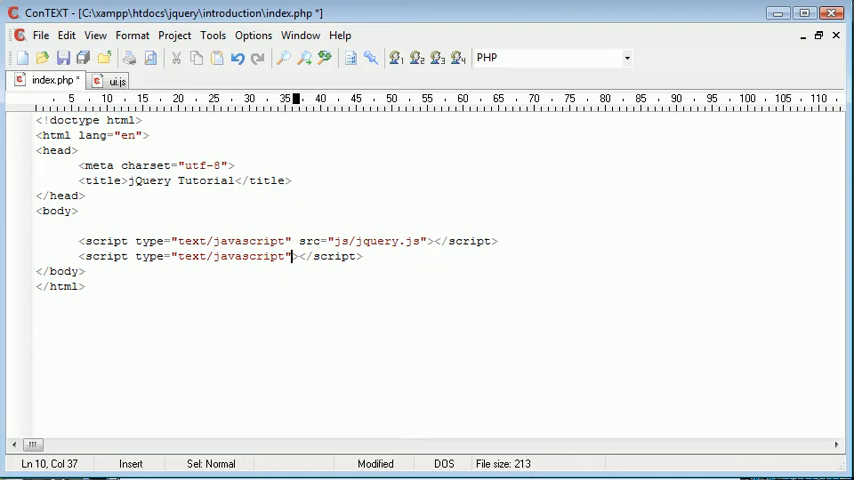
pyautogui.write('src=""')
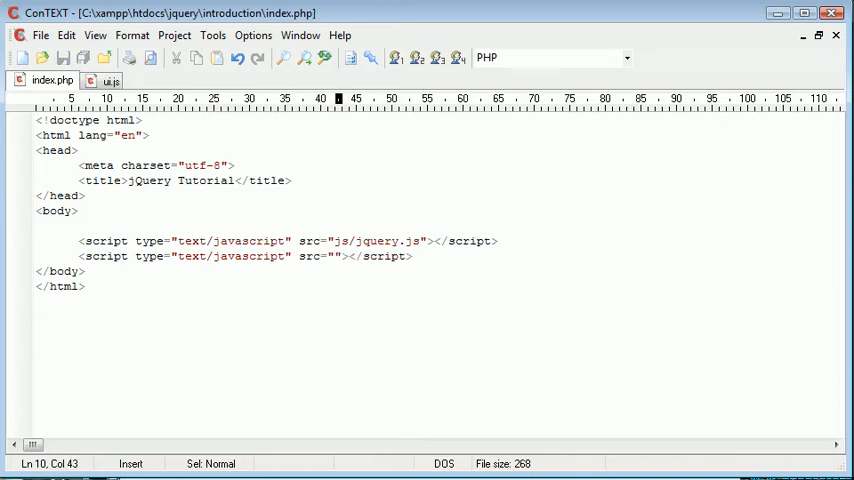
pyautogui.write('js/')
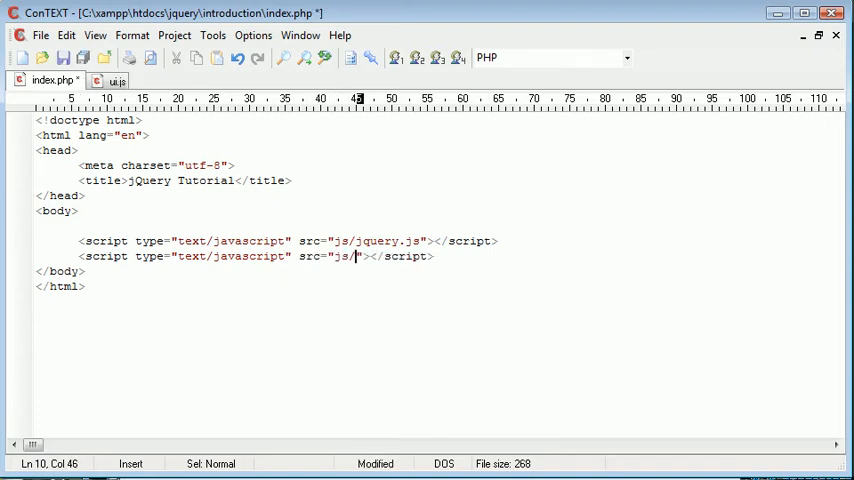
pyautogui.write('jquery-ui.js')
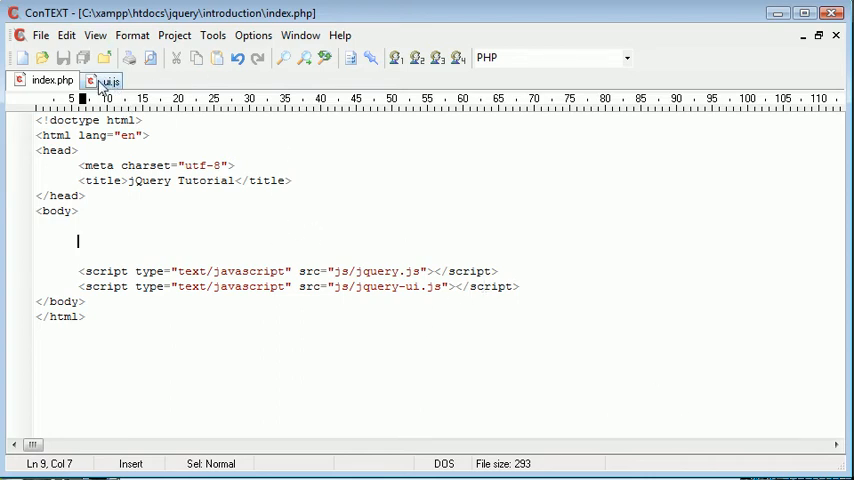
pyautogui.moveTo(108, 84)
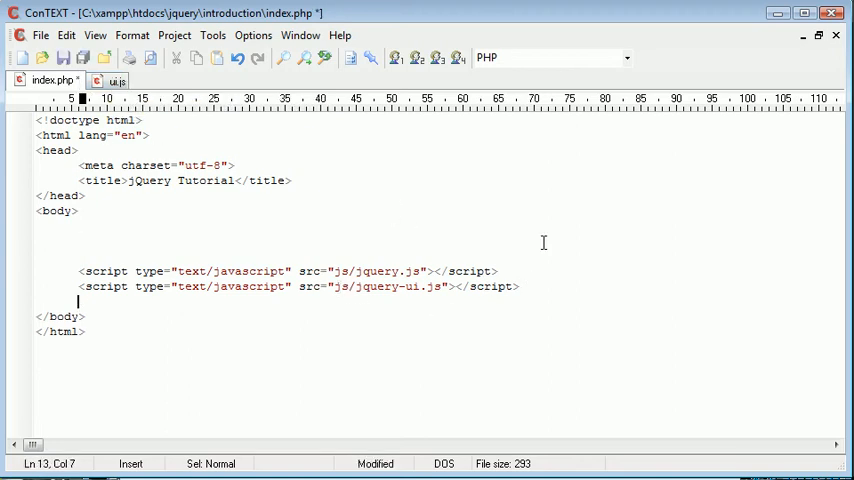
# Step: Add <script type="text/javascript" src="js/ui.js"></script> below the jquery-ui line and save index.php
pyautogui.write('<script type=')
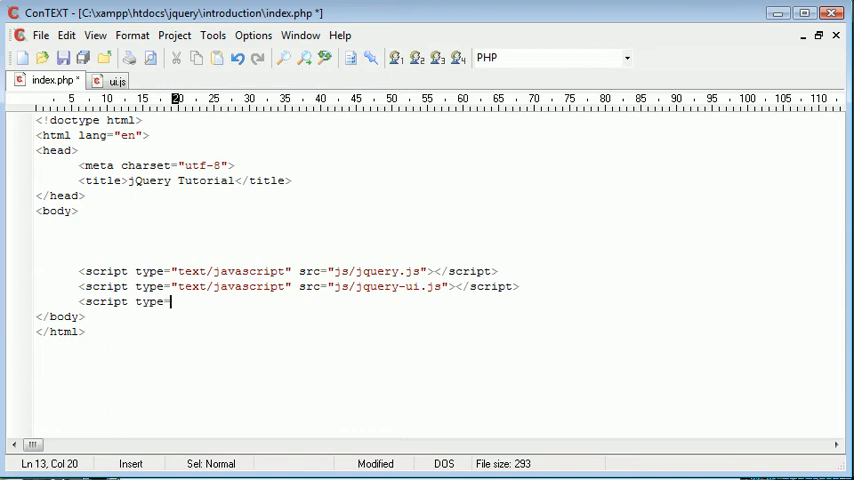
pyautogui.write('"text">')
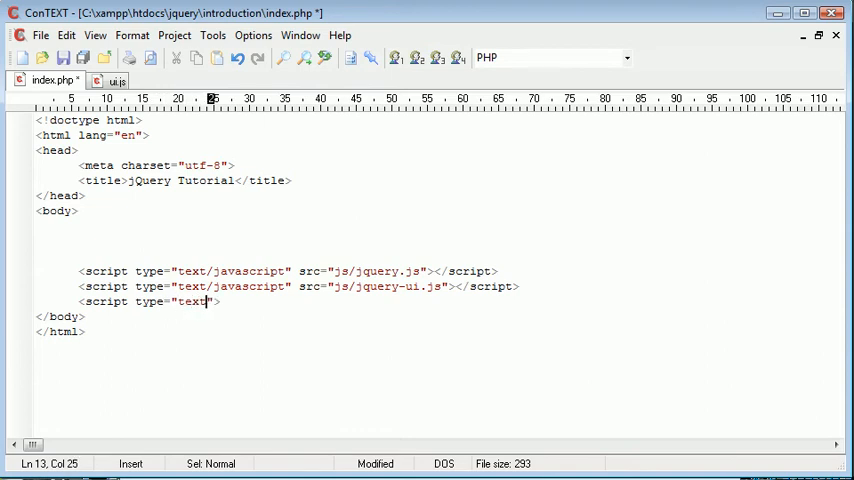
pyautogui.write('/javascript" s')
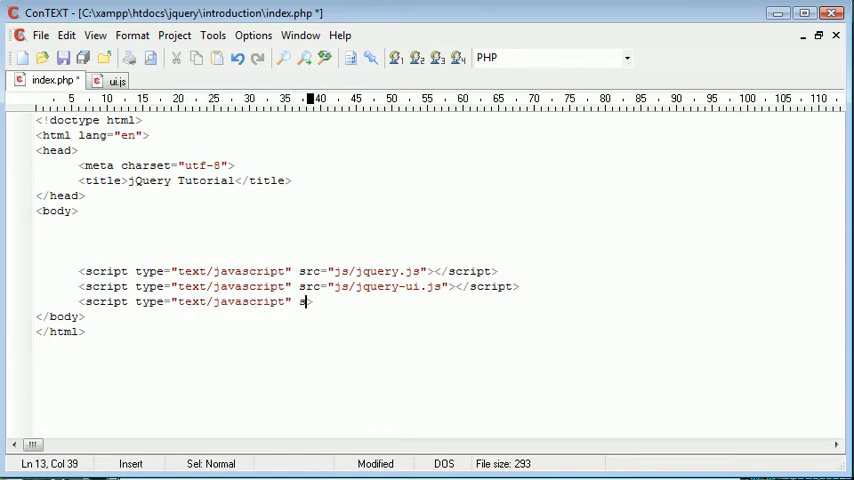
pyautogui.write('rc=""')
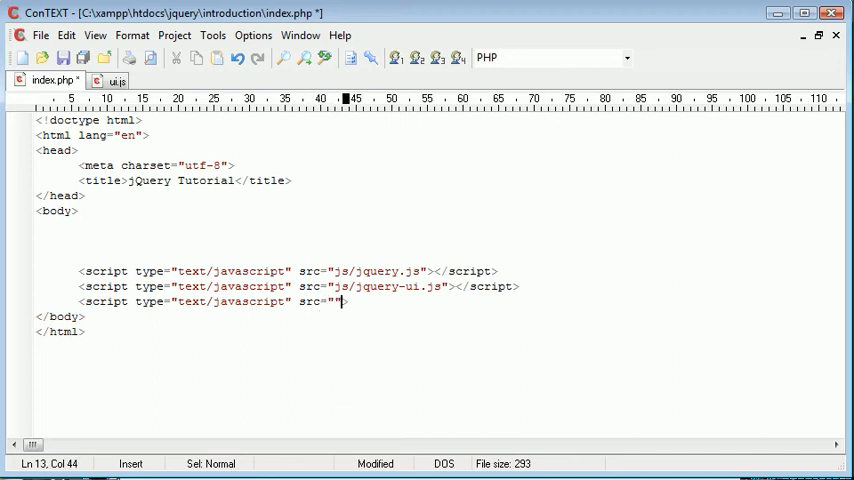
pyautogui.write('js/u')
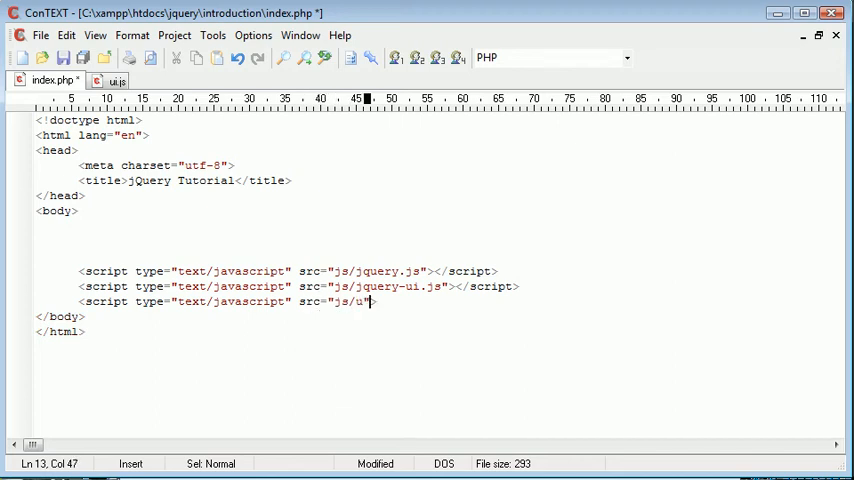
pyautogui.write('i.js"></scrip')
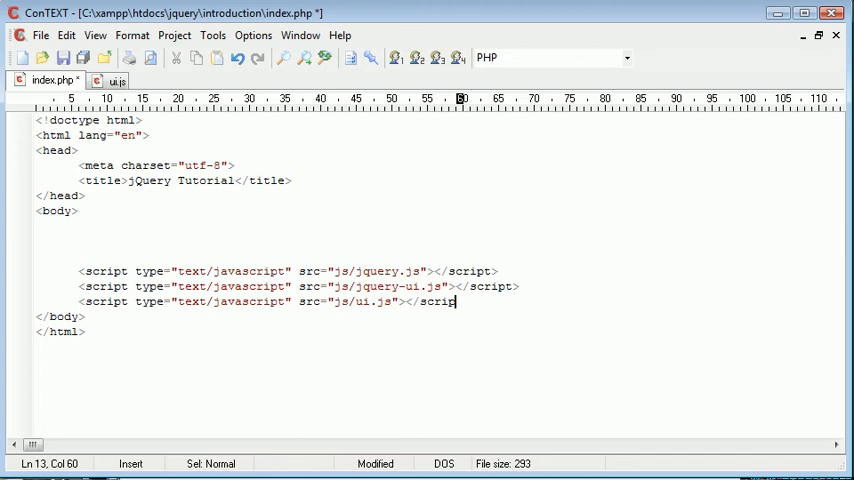
pyautogui.click(110, 80)
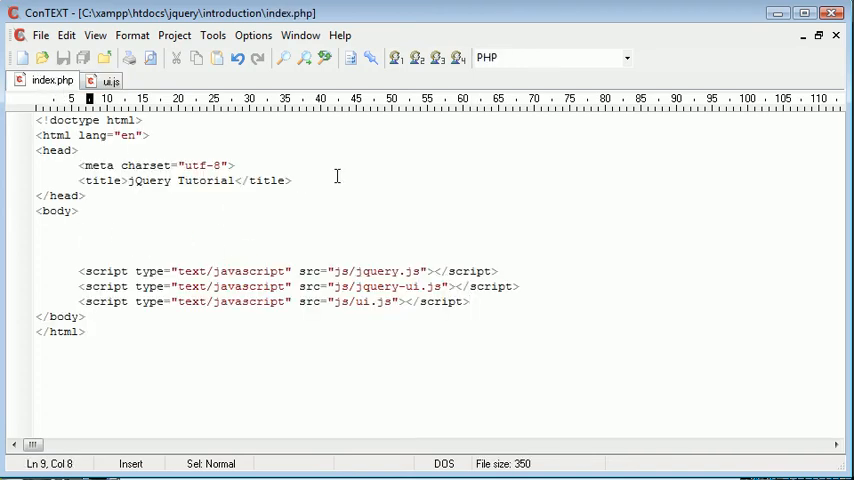
# Step: Write <span id="drag">Drag me</span> inside the body of index.php
pyautogui.press('Left')
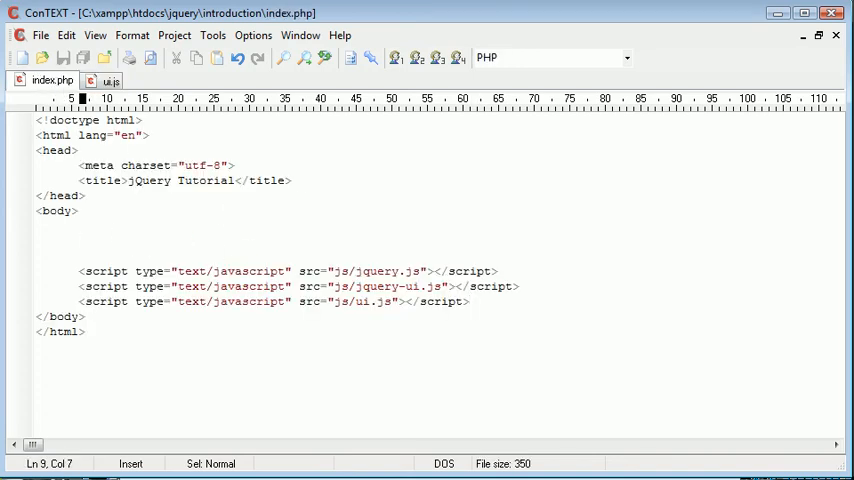
pyautogui.write('<span>')
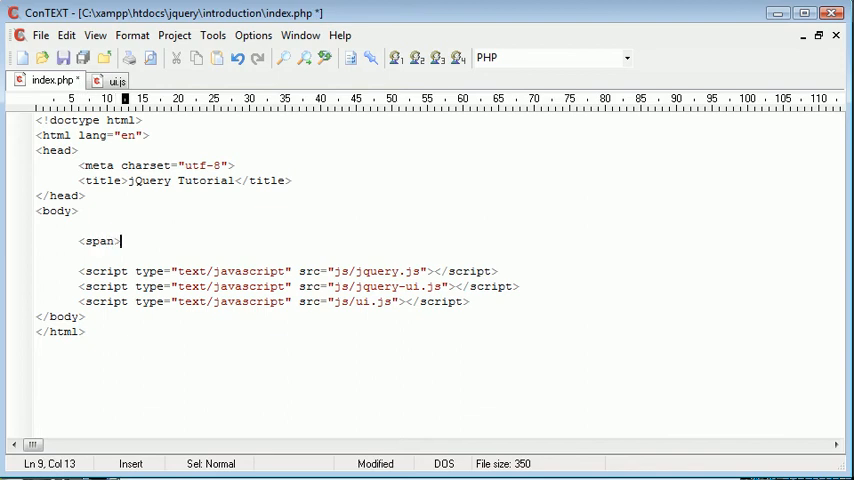
pyautogui.write('</span>')
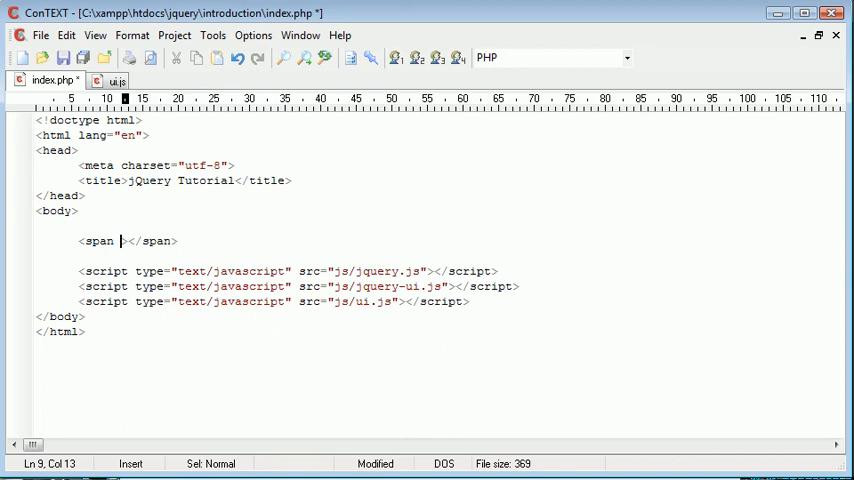
pyautogui.write('id=""')
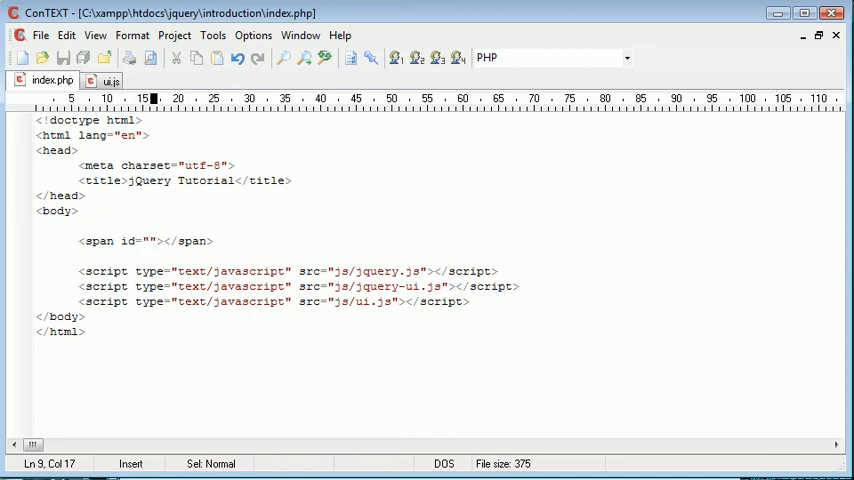
pyautogui.write('drag')
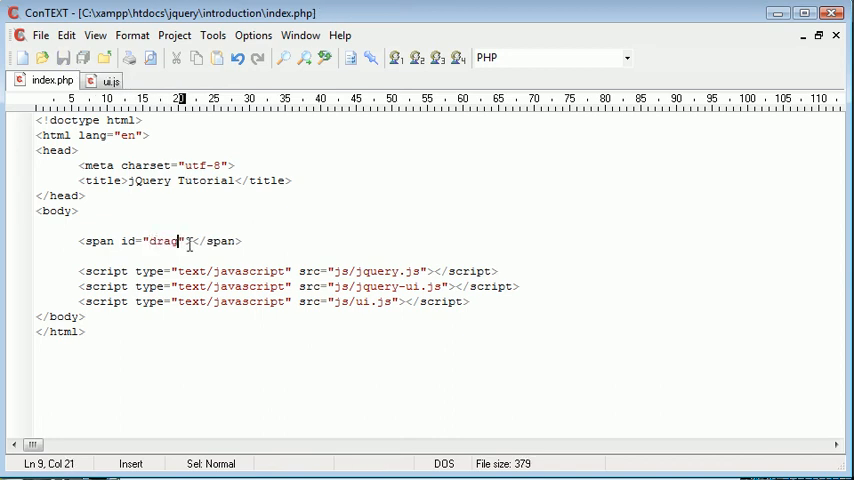
pyautogui.write('Drag me')
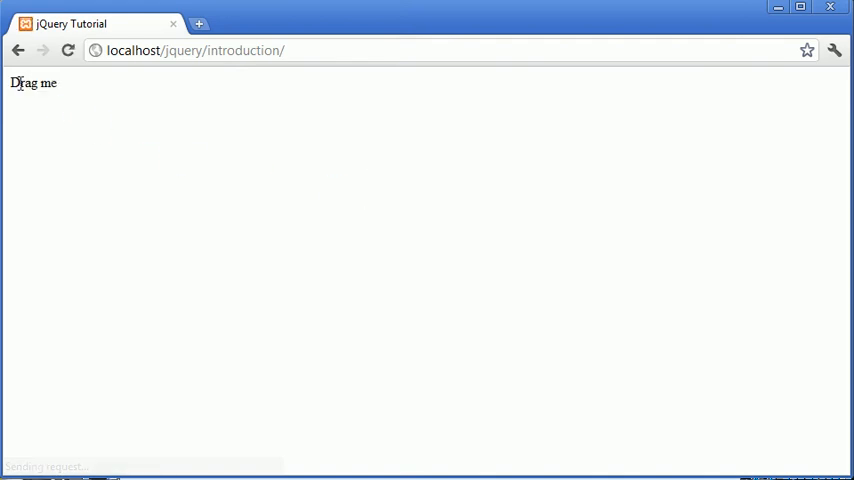
# Step: Select the plain Drag me text on the localhost jQuery Tutorial page in Chrome
pyautogui.doubleClick(30, 84)
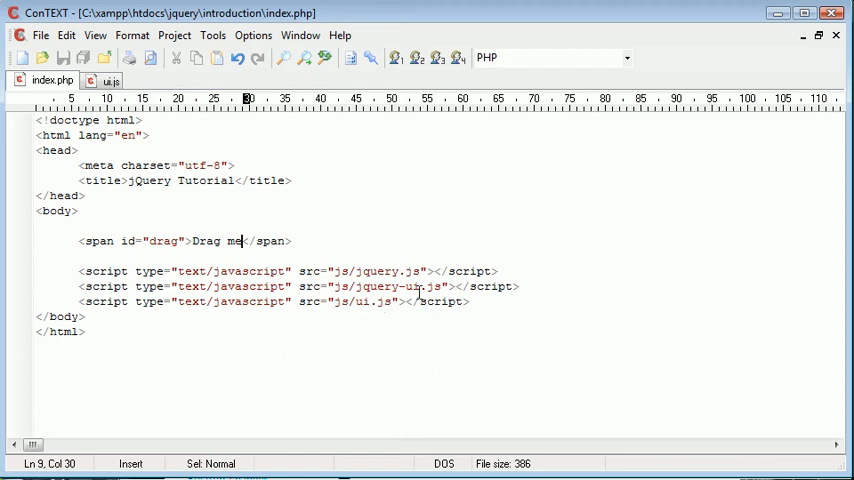
# Step: Start ui.js with $(document).ready(function(){ $('#drag') after checking the span's id in index.php
pyautogui.click(110, 80)
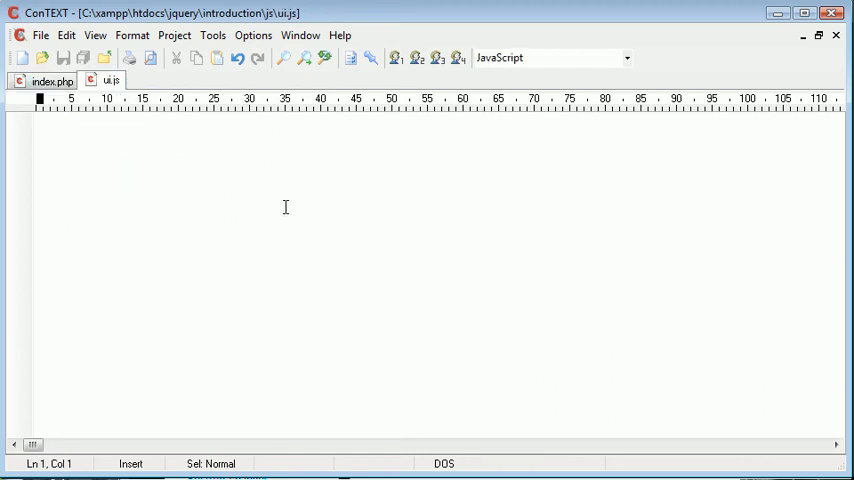
pyautogui.write('$')
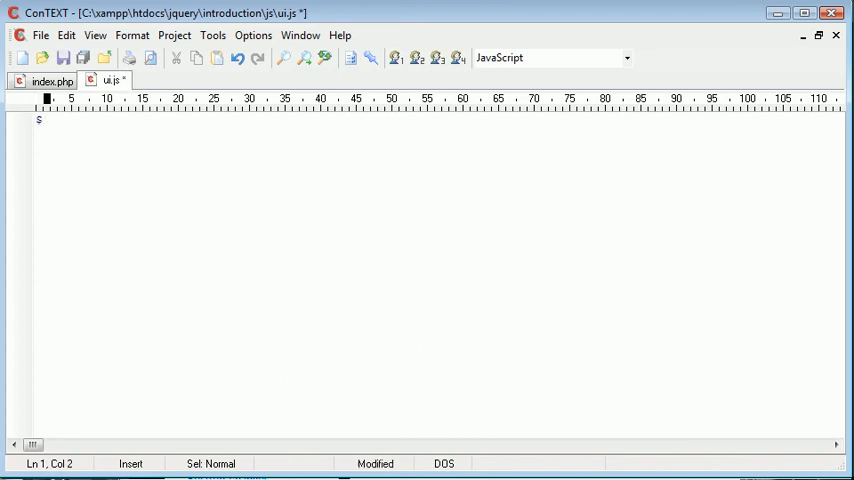
pyautogui.write('(doc')
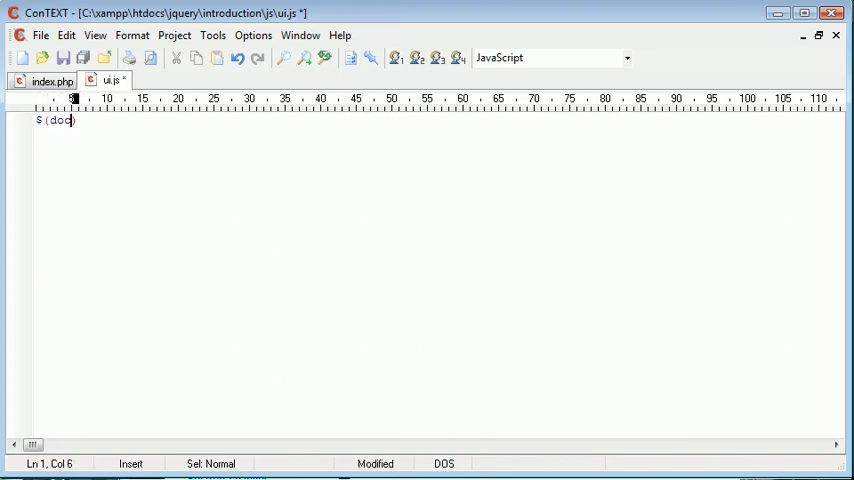
pyautogui.write('ument).ready(function() {')
pyautogui.click(438, 150)
pyautogui.write('});')
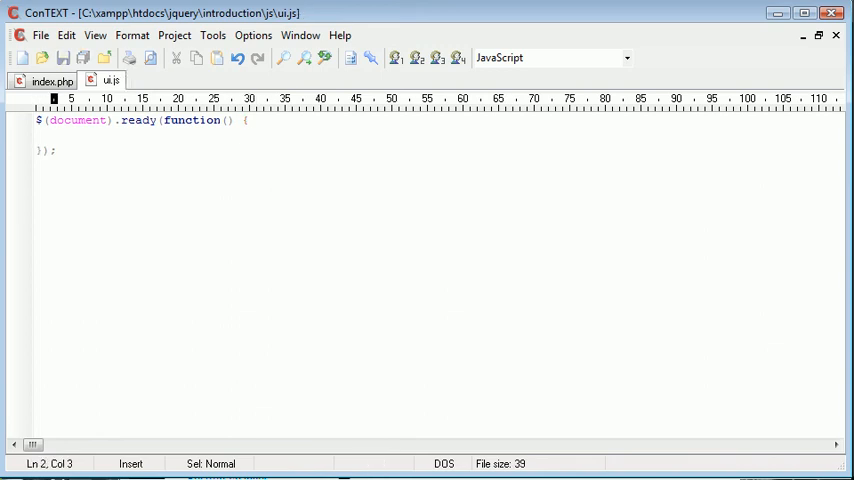
pyautogui.write("$('#')")
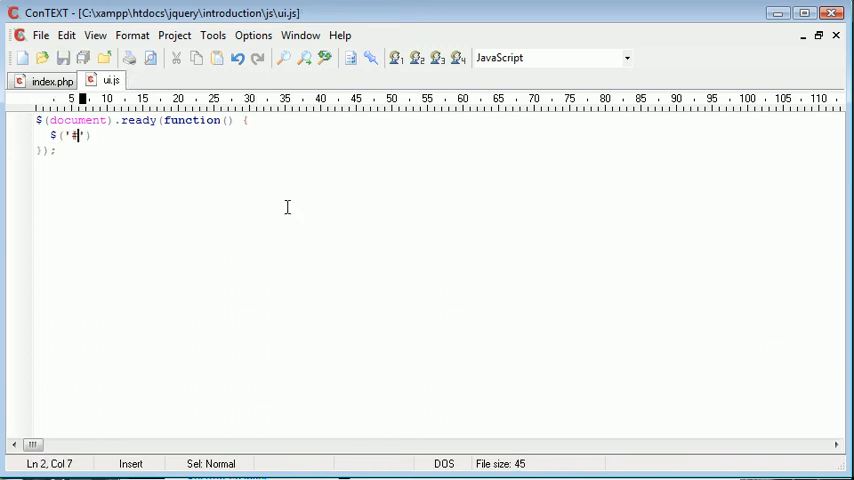
pyautogui.click(48, 80)
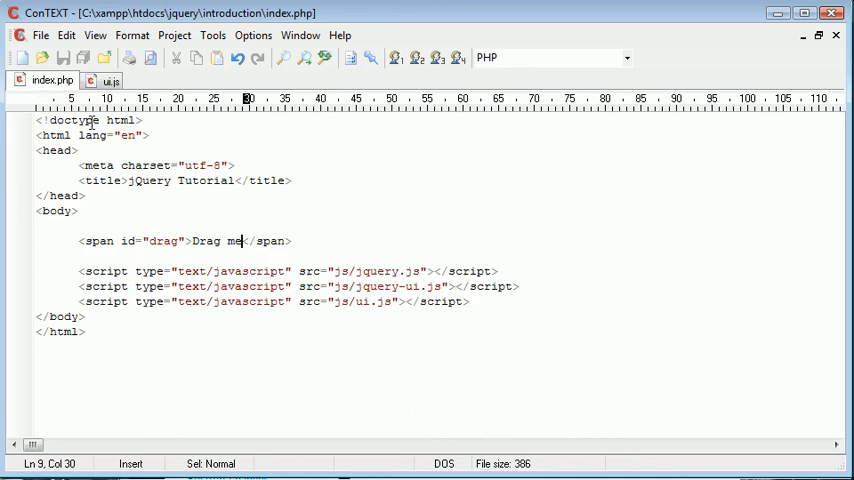
pyautogui.click(108, 80)
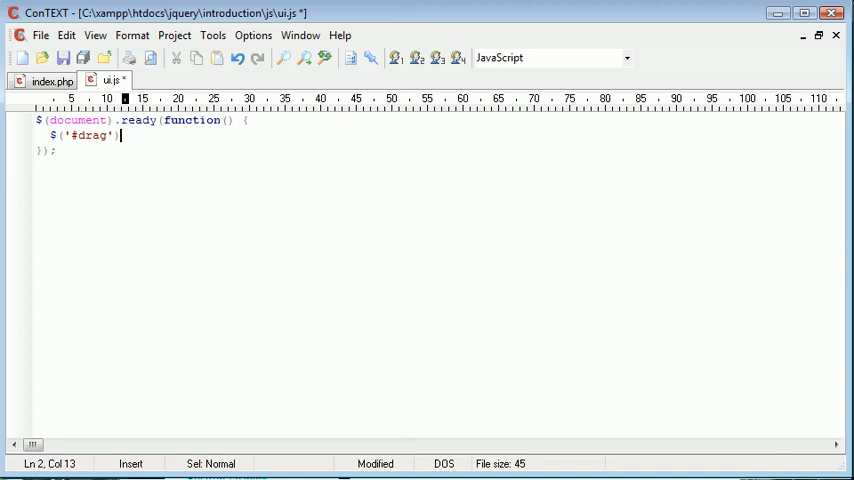
# Step: Complete the .draggable(); call on #drag and switch to the browser to test
pyautogui.write('.dra')
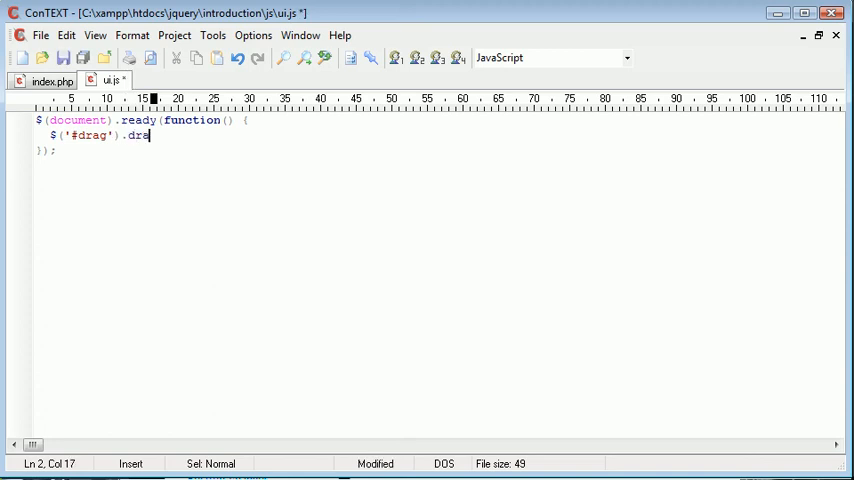
pyautogui.write('ggable();')
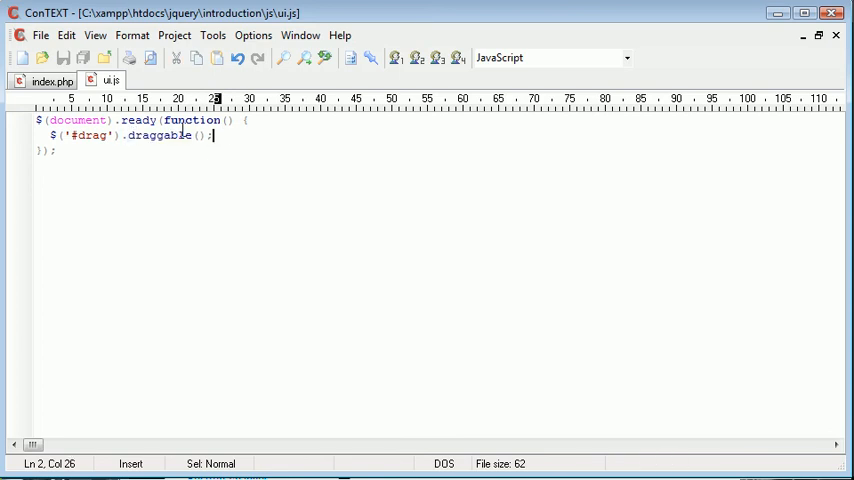
pyautogui.click(50, 80)
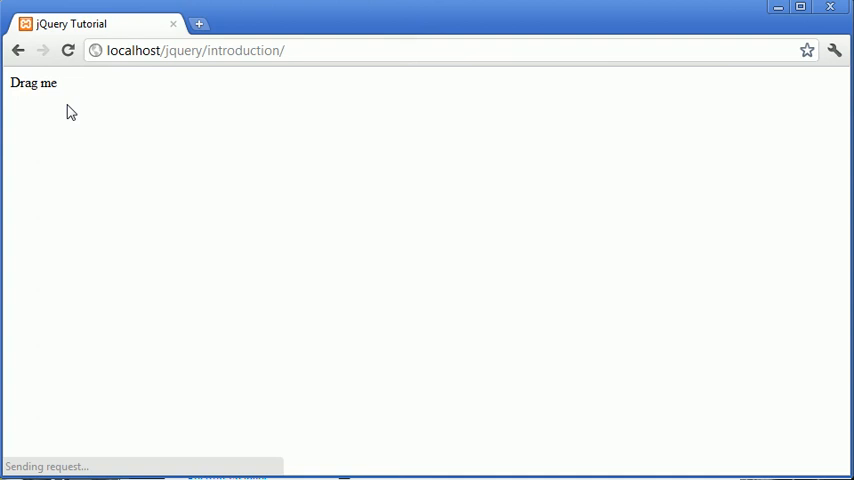
# Step: Drag the Drag me text lower on the page and around again to confirm it moves
pyautogui.moveTo(32, 82); pyautogui.dragTo(88, 132)
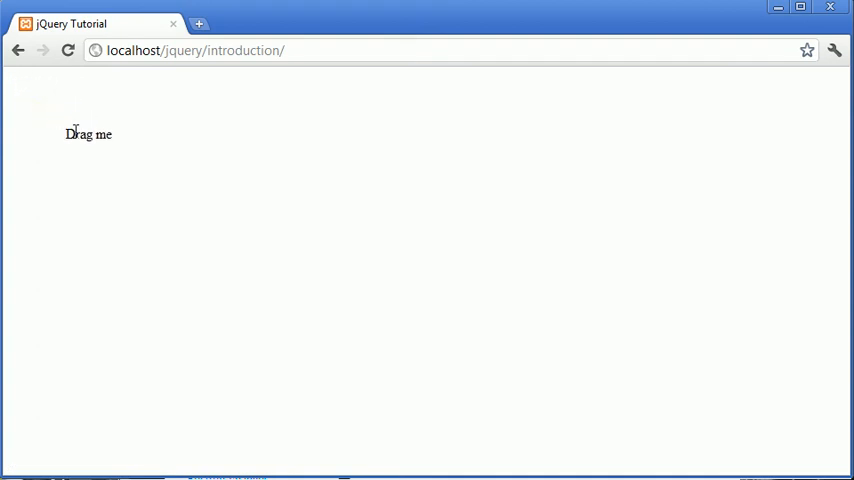
pyautogui.moveTo(88, 134); pyautogui.dragTo(58, 100)
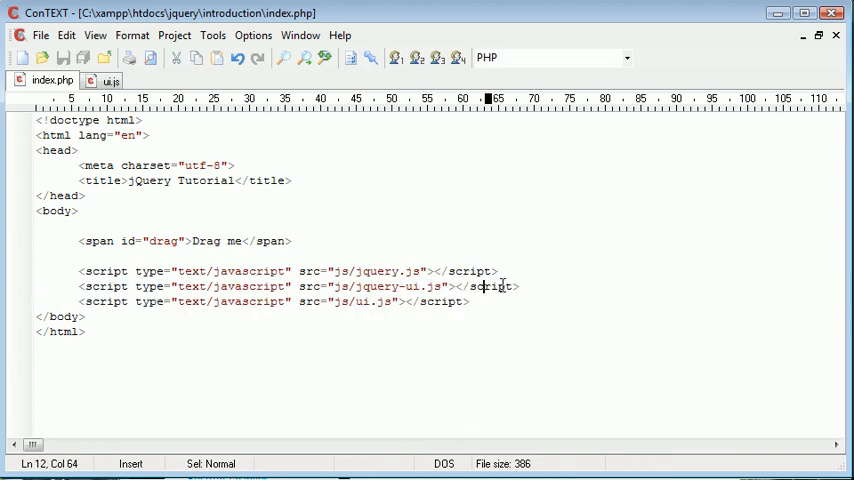
# Step: Highlight the jquery-ui.js script line in index.php, then view ui.js's draggable call unselected
pyautogui.tripleClick(300, 286)
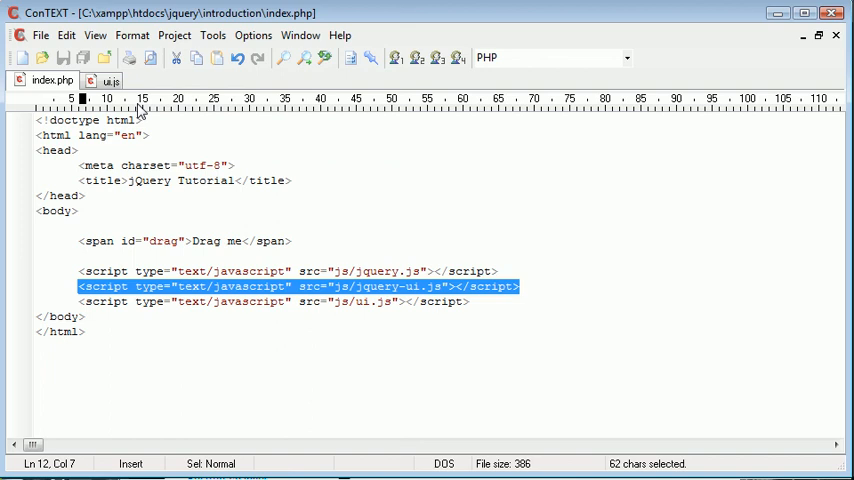
pyautogui.click(108, 80)
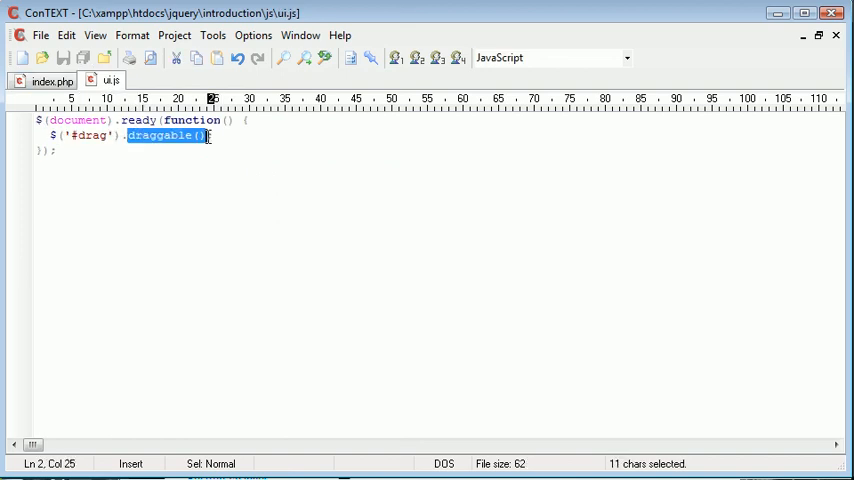
pyautogui.click(150, 136)
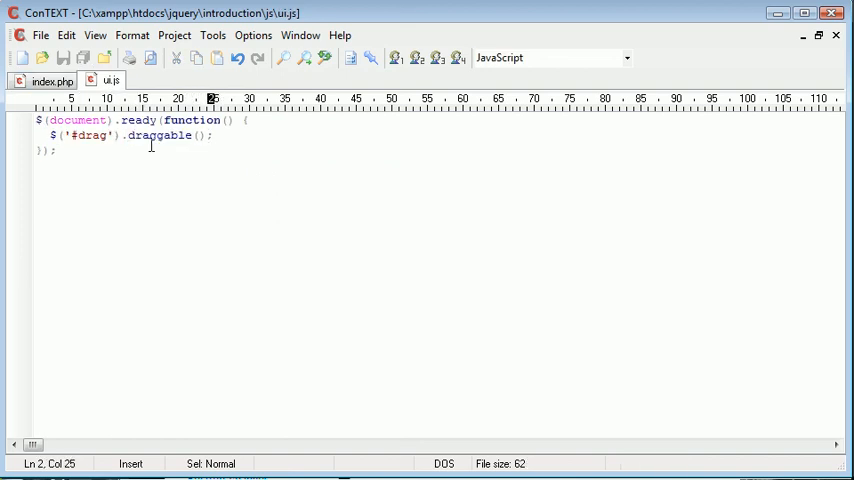
pyautogui.moveTo(130, 172)
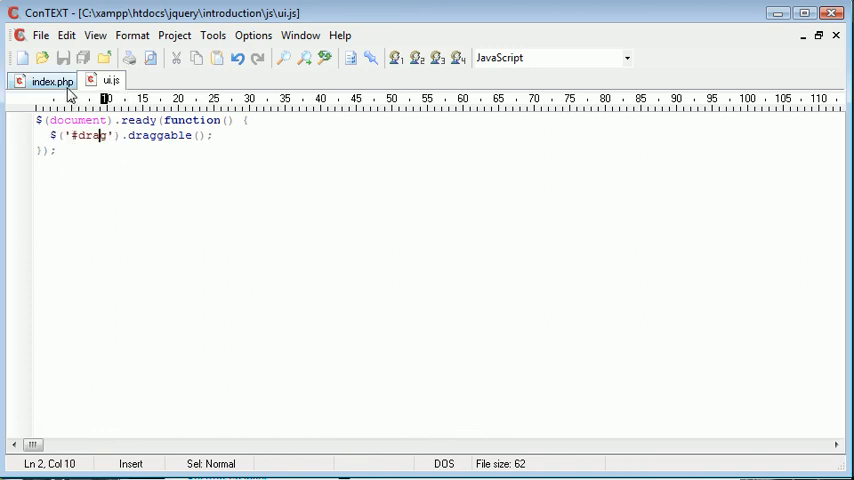
# Step: Show the span in index.php, then highlight the draggable() call back in ui.js
pyautogui.click(50, 80)
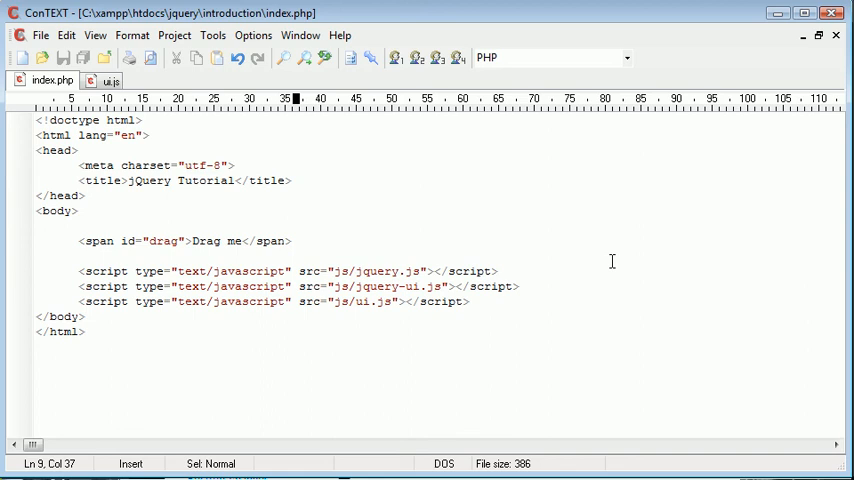
pyautogui.click(108, 80)
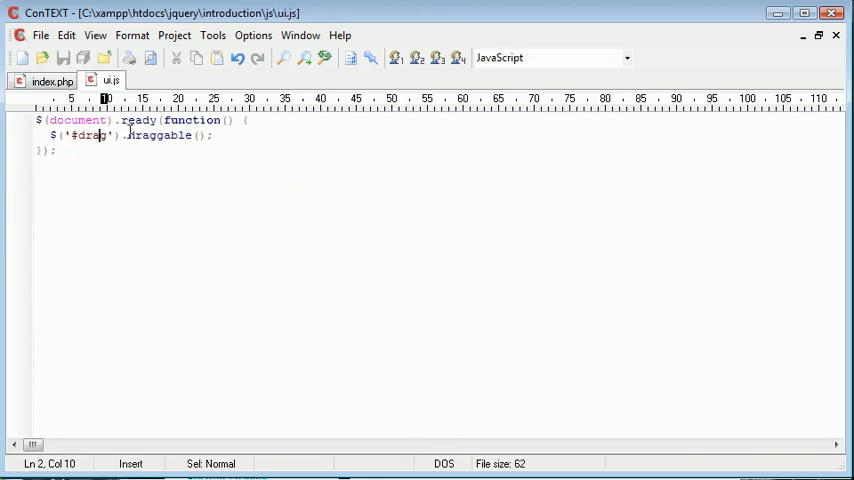
pyautogui.moveTo(124, 136); pyautogui.dragTo(200, 136)
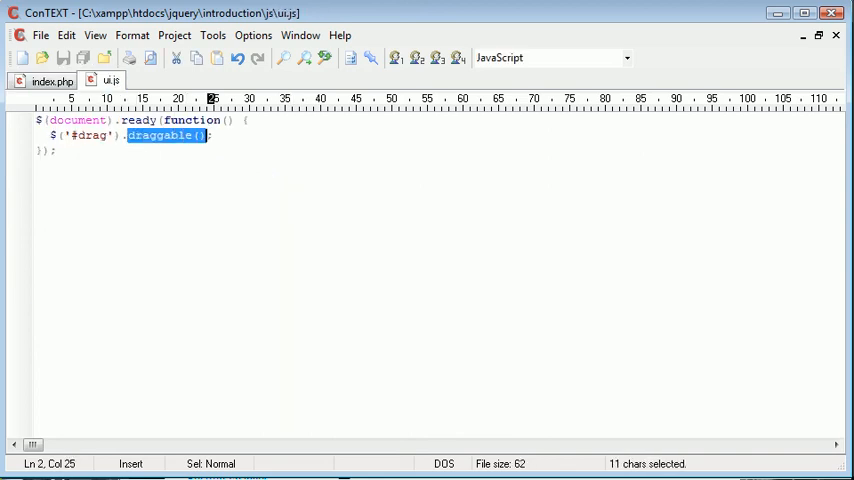